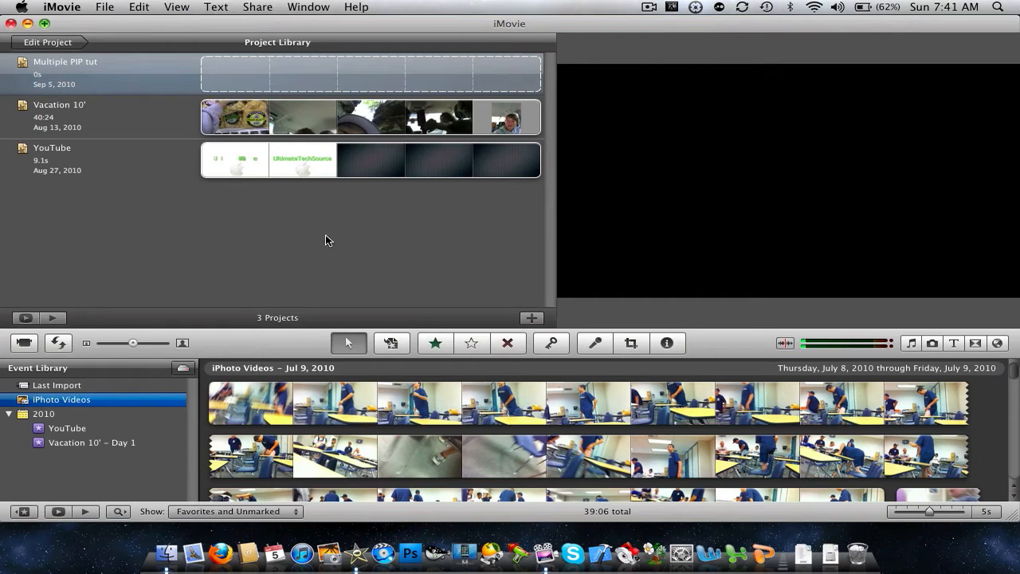
pyautogui.moveTo(243, 239)
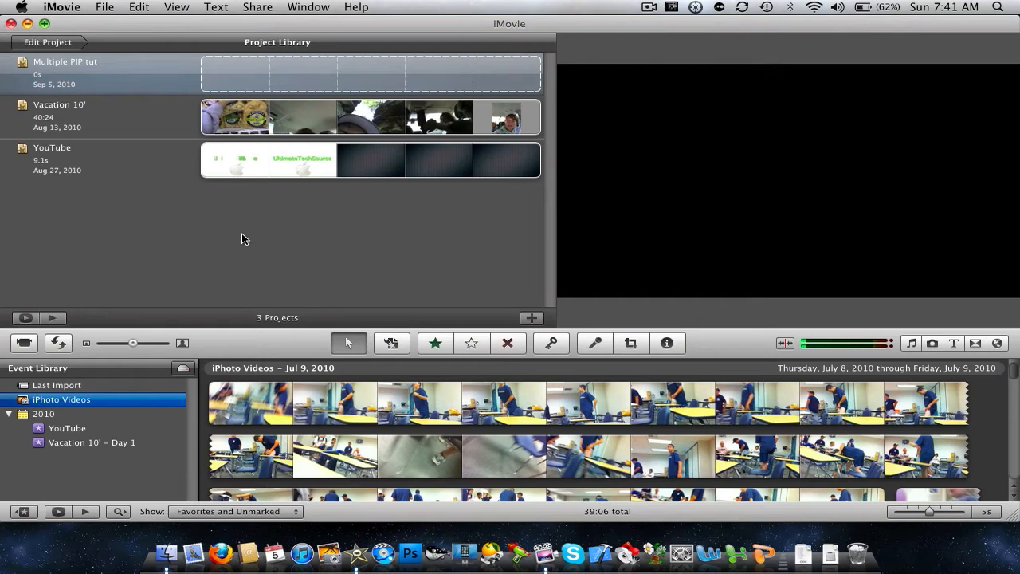
pyautogui.moveTo(231, 299)
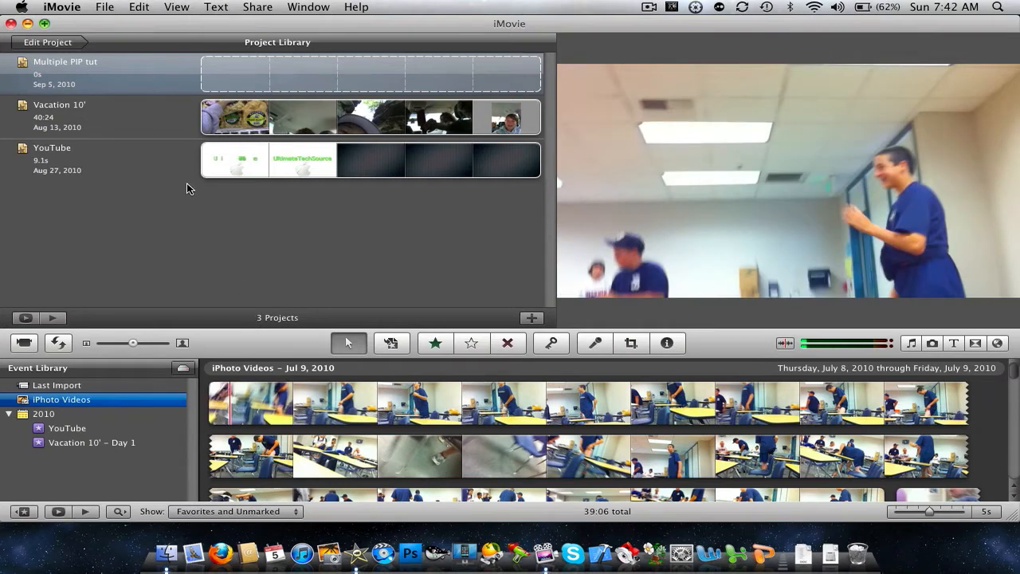
# Step: Open the Multiple PIP tut project and add the night-time porch clip as its first footage
pyautogui.click(95, 74)
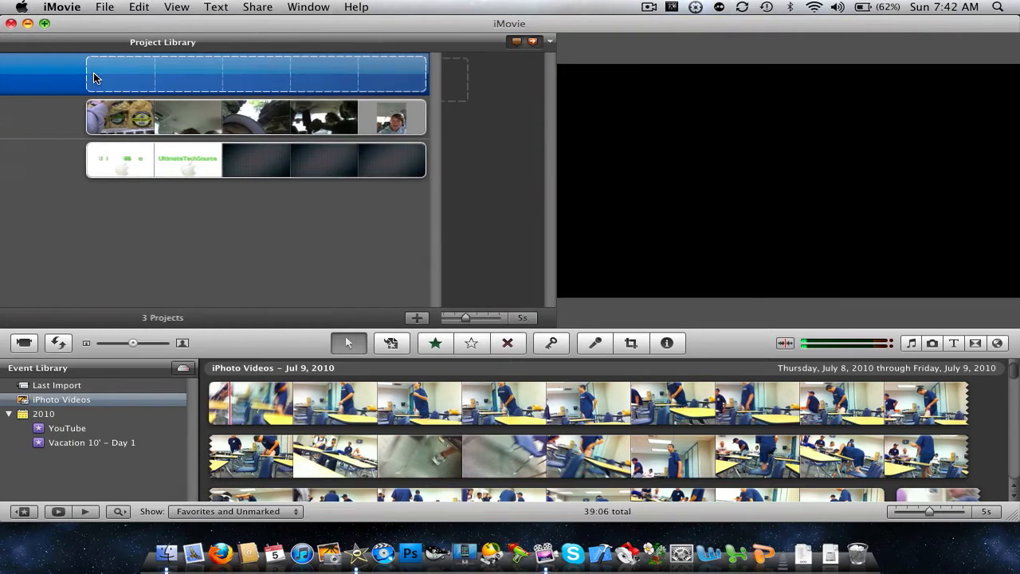
pyautogui.doubleClick(255, 73)
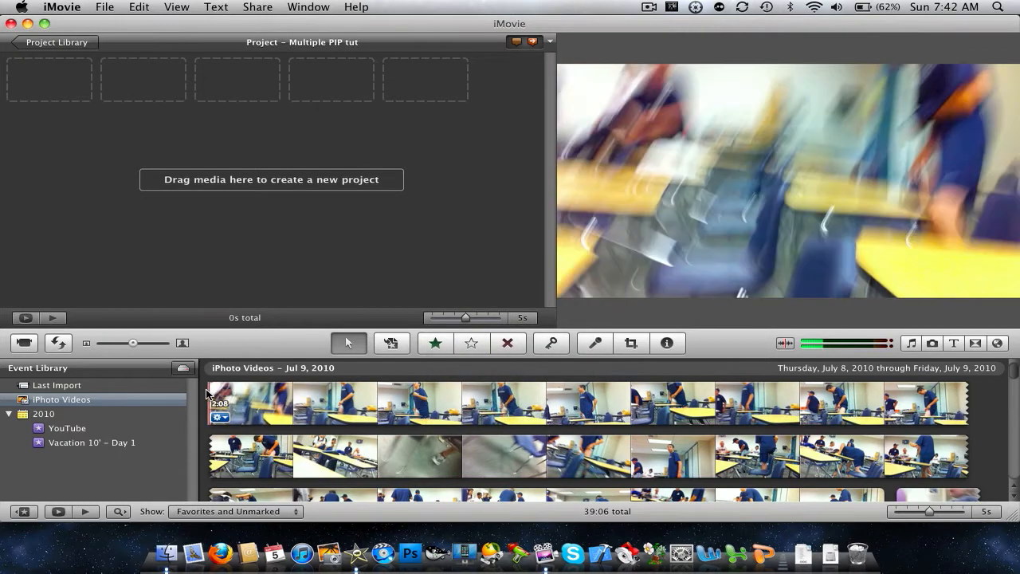
pyautogui.click(239, 403)
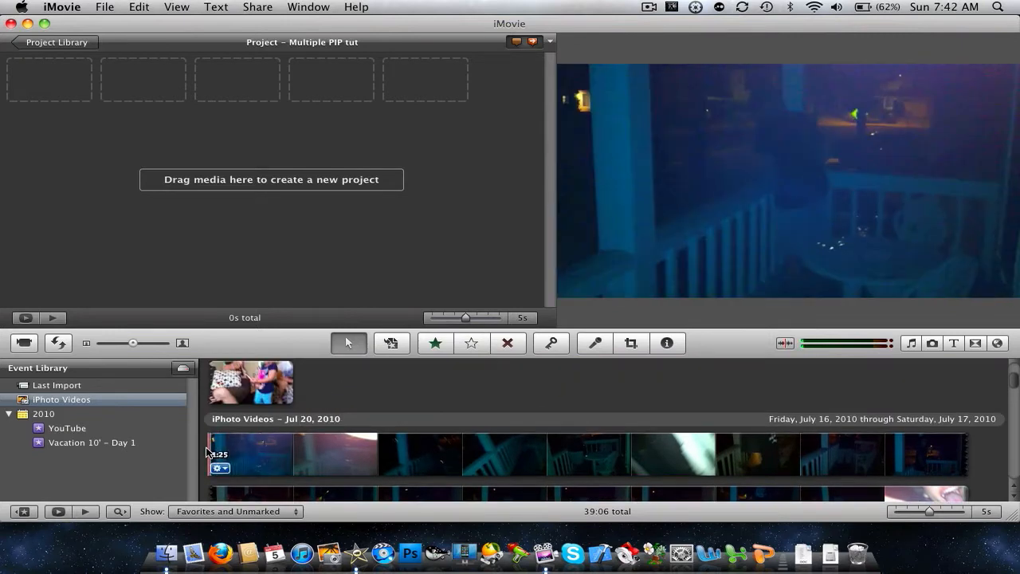
pyautogui.click(243, 453)
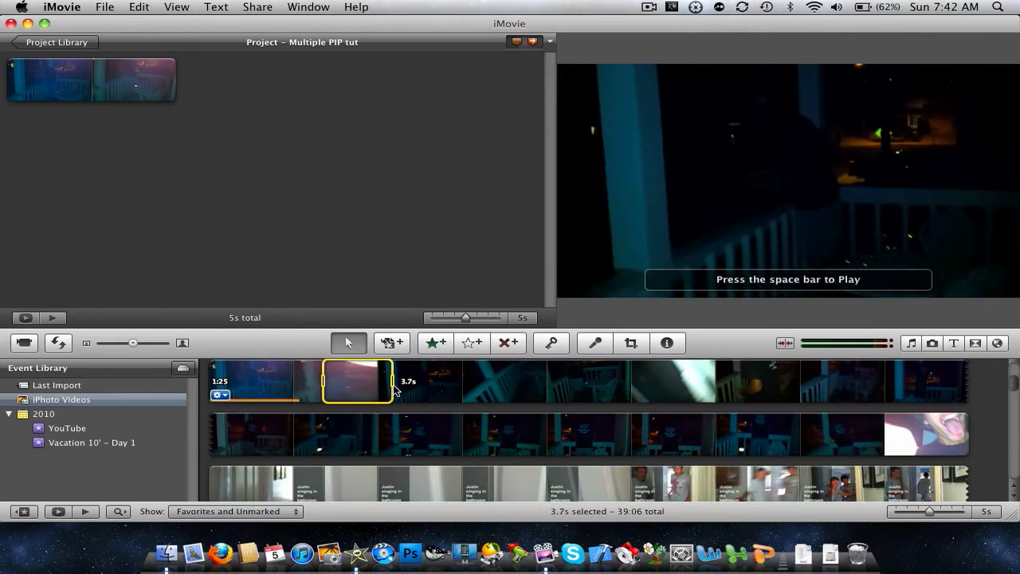
# Step: Drop the porch range as a picture-in-picture inset, moved top-left and shrunk slightly
pyautogui.moveTo(390, 380); pyautogui.dragTo(398, 392)
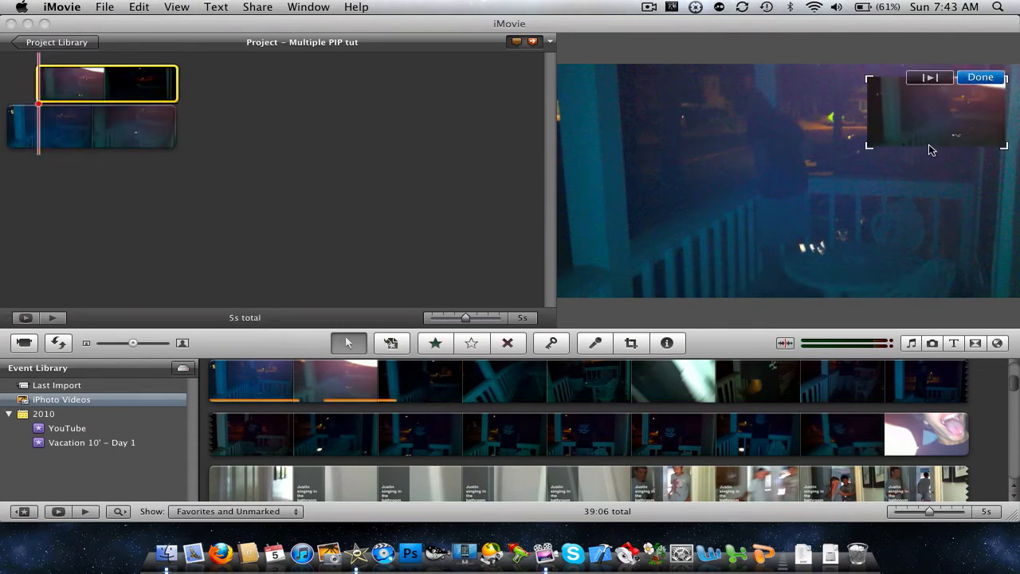
pyautogui.moveTo(176, 94)
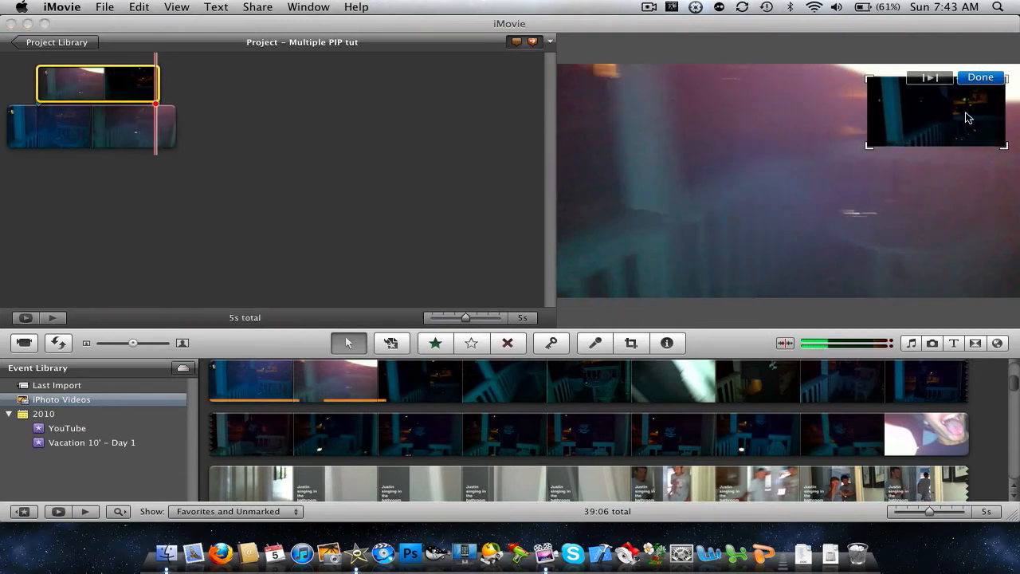
pyautogui.moveTo(937, 112); pyautogui.dragTo(641, 112)
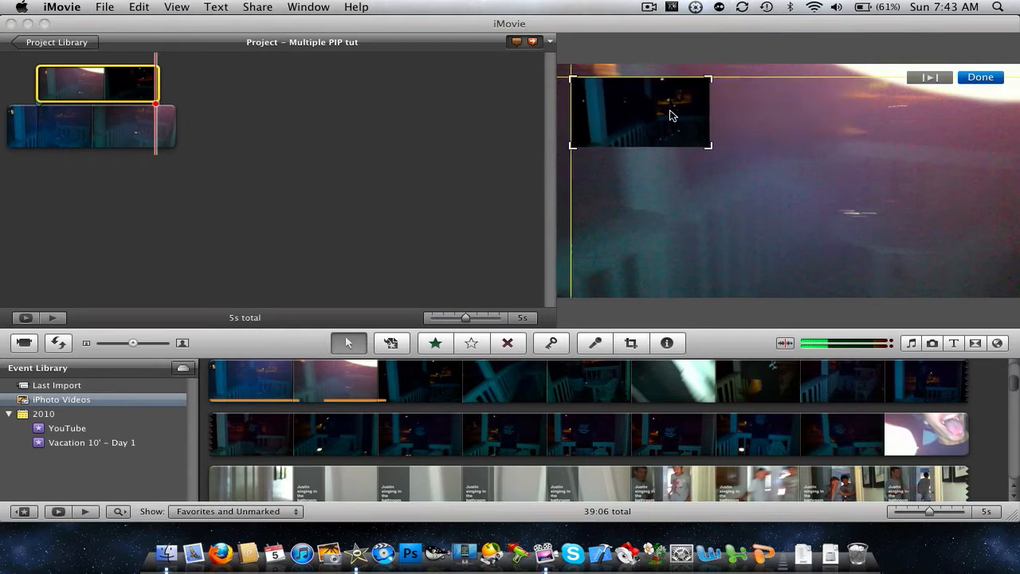
pyautogui.moveTo(709, 145); pyautogui.dragTo(685, 136)
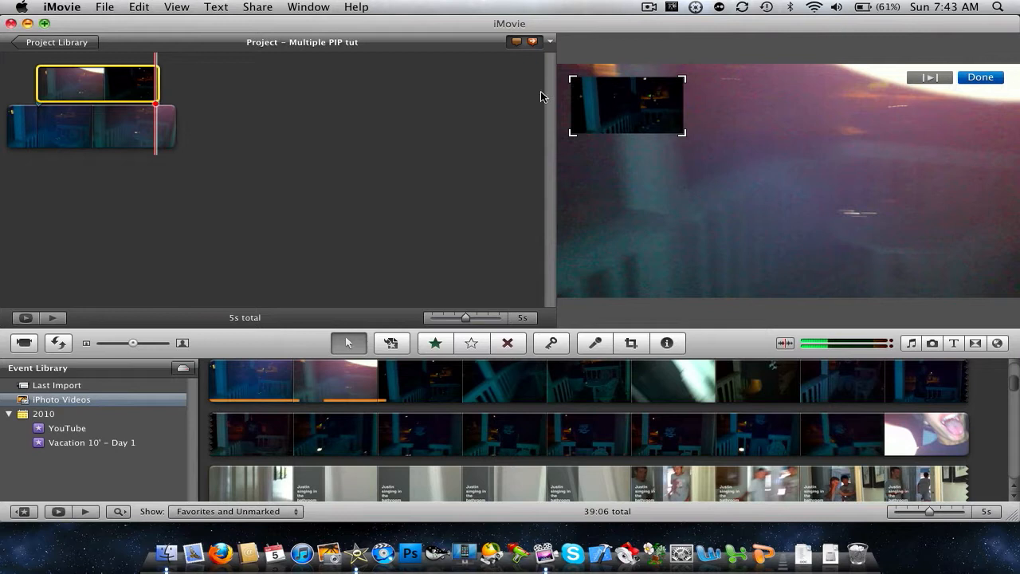
pyautogui.moveTo(547, 213)
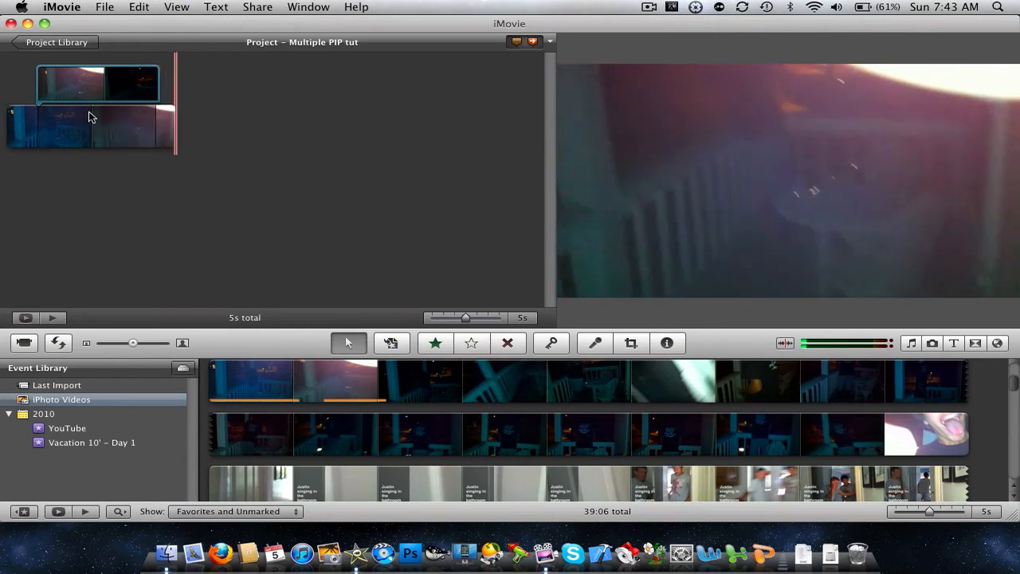
pyautogui.click(105, 7)
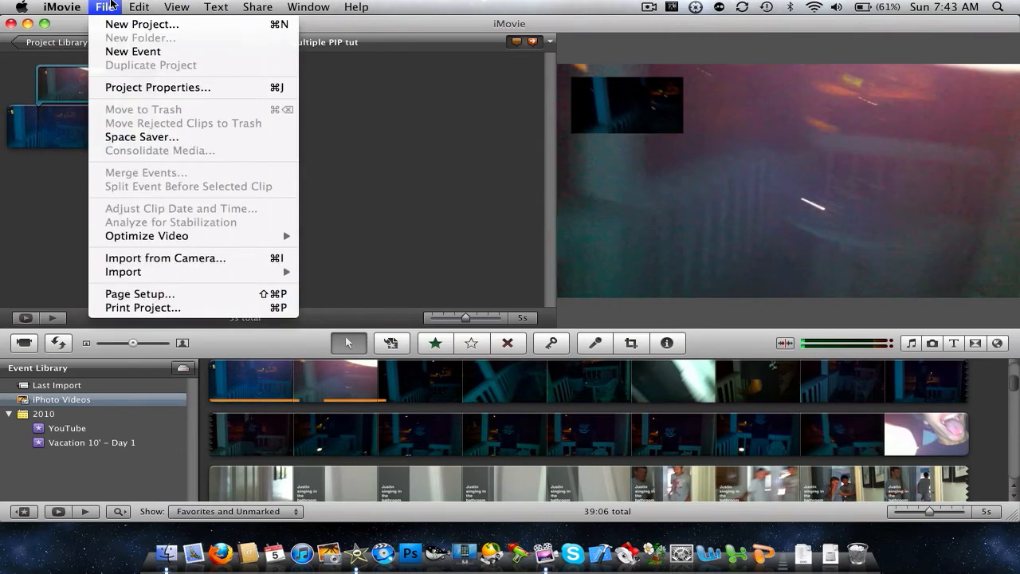
pyautogui.click(216, 7)
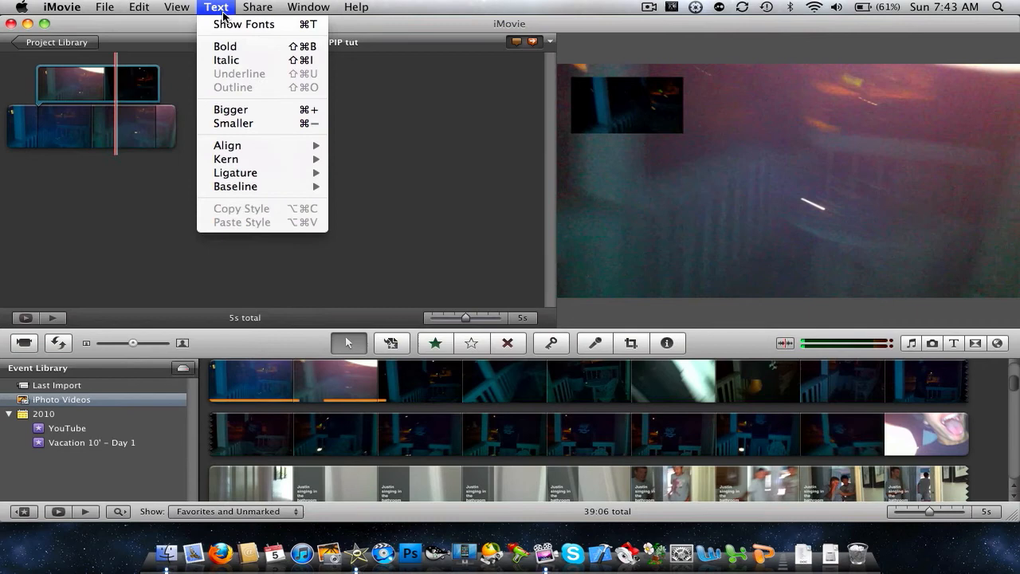
pyautogui.click(105, 7)
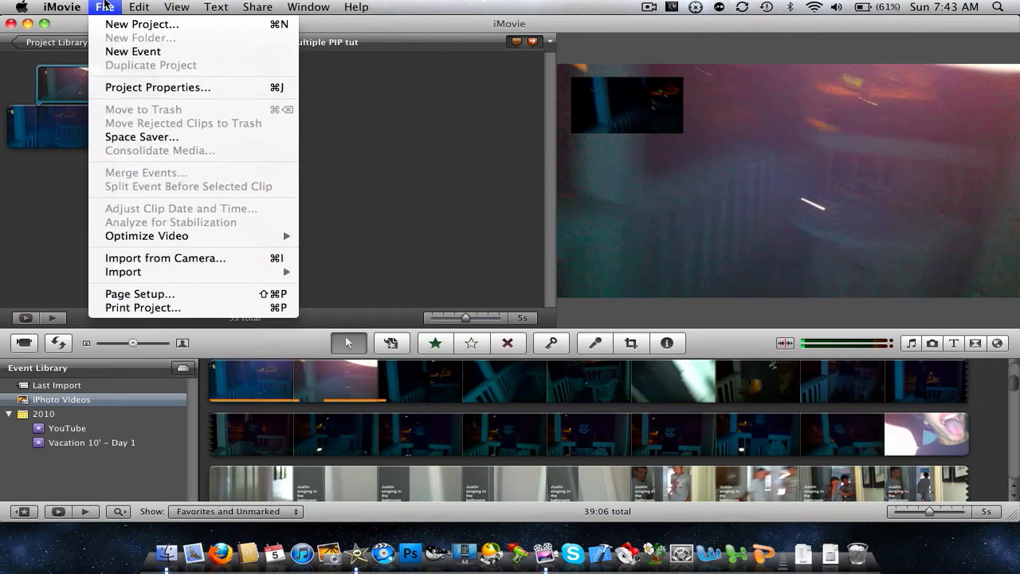
pyautogui.click(176, 8)
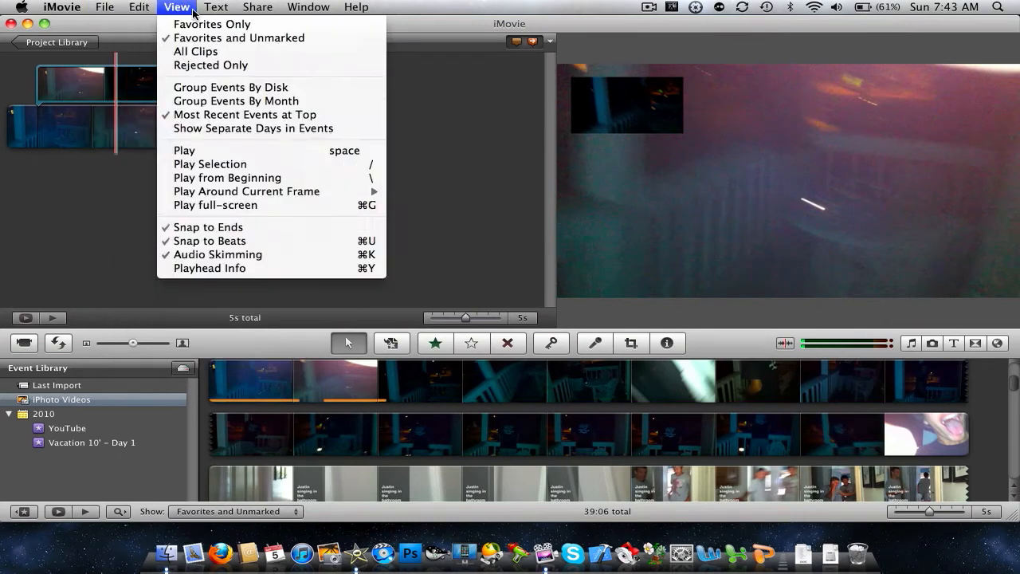
pyautogui.click(258, 6)
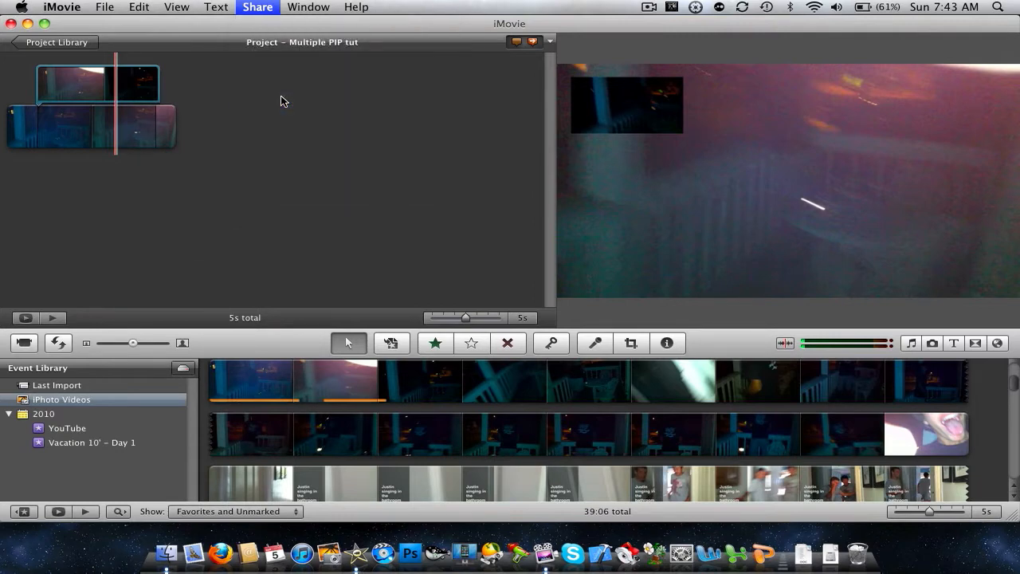
# Step: Export Multiple PIP tut to the Desktop at Medium 640x360 size
pyautogui.click(257, 6)
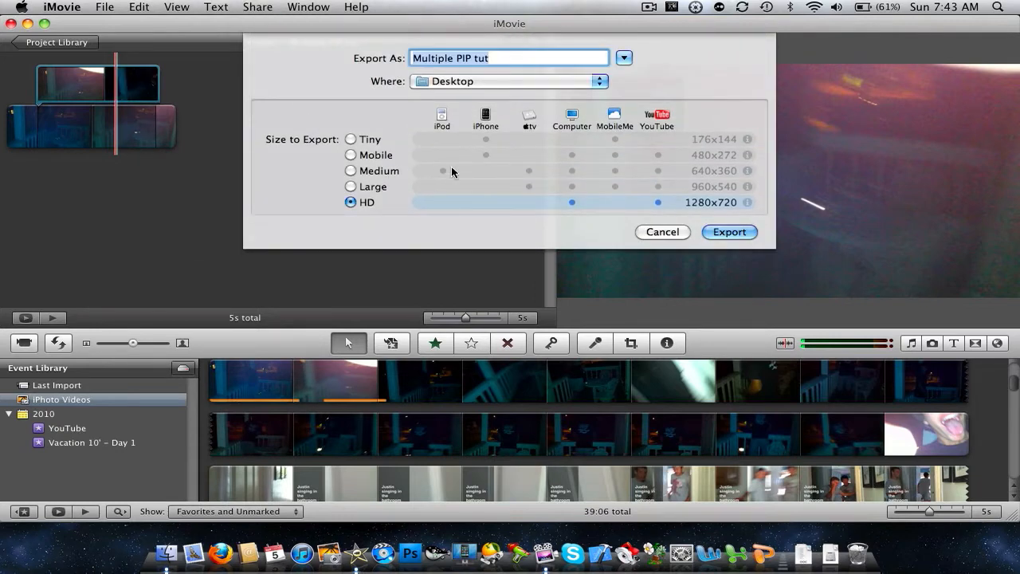
pyautogui.moveTo(369, 156)
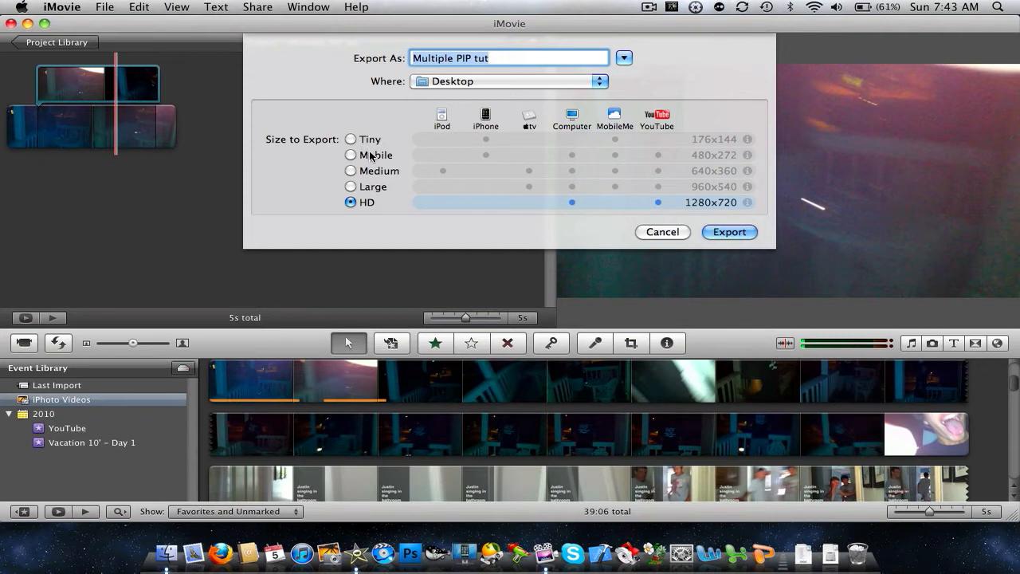
pyautogui.click(350, 170)
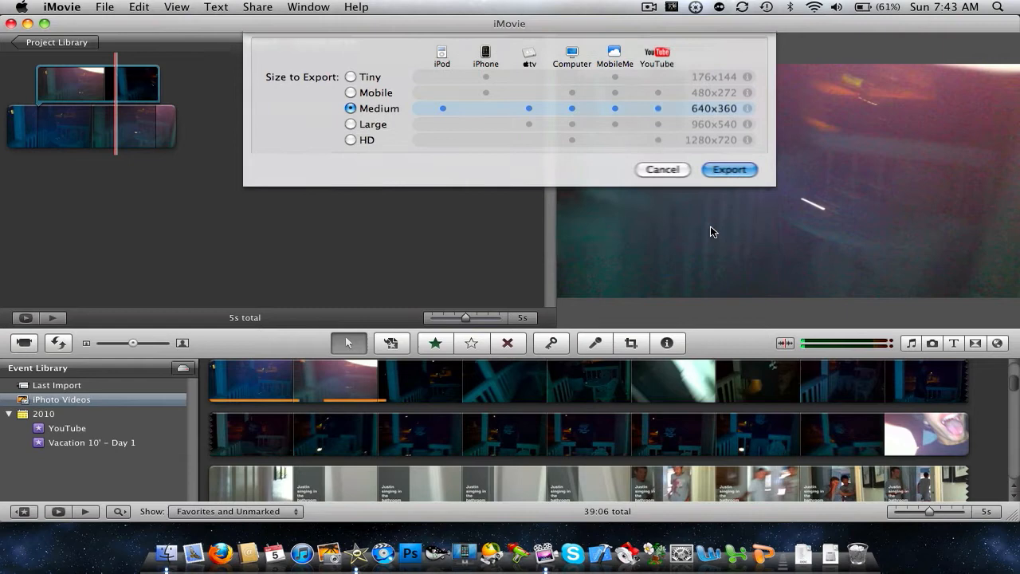
pyautogui.click(728, 169)
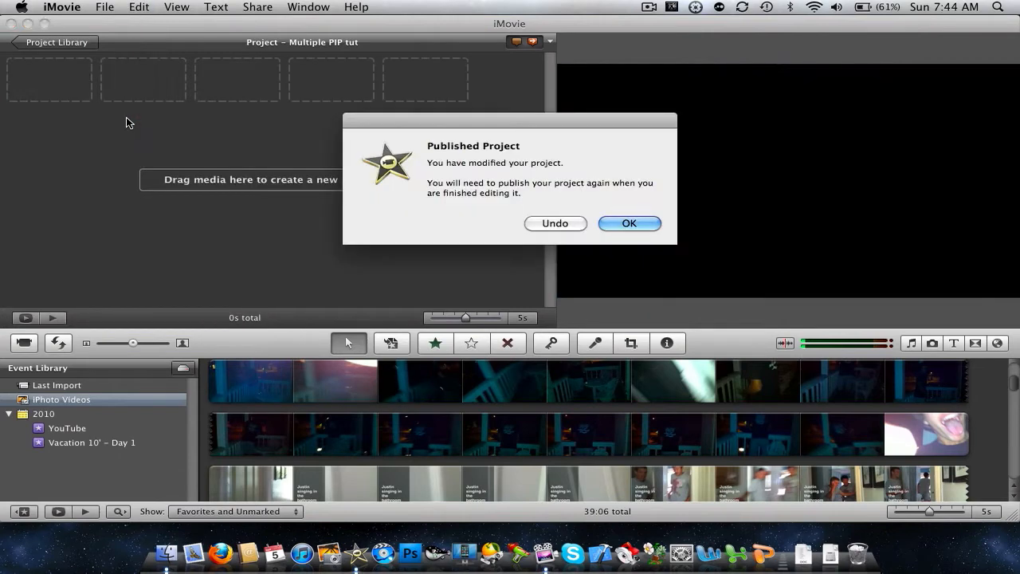
# Step: Dismiss the Published Project alert and return to the iMovie window
pyautogui.click(629, 223)
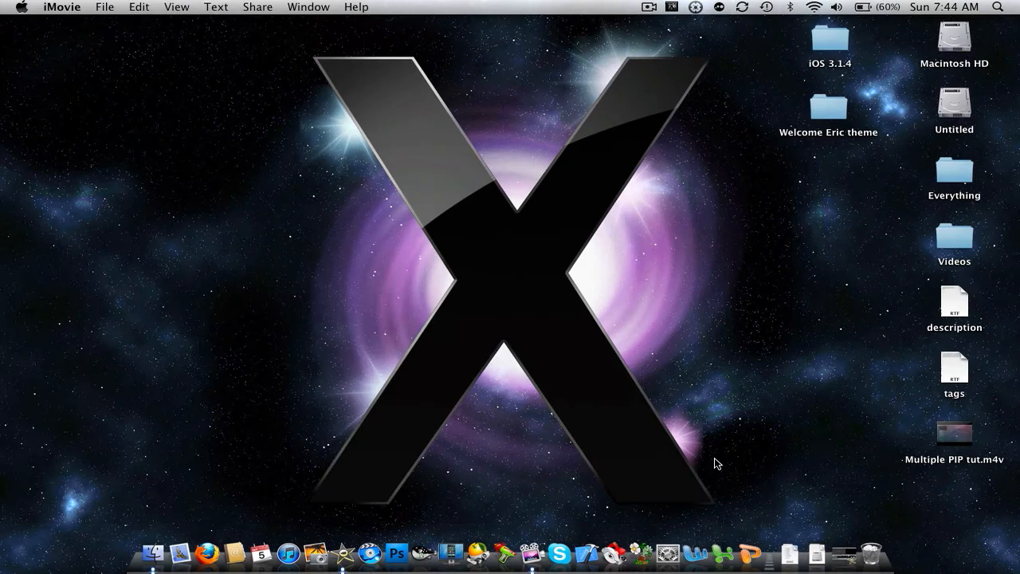
pyautogui.click(954, 433)
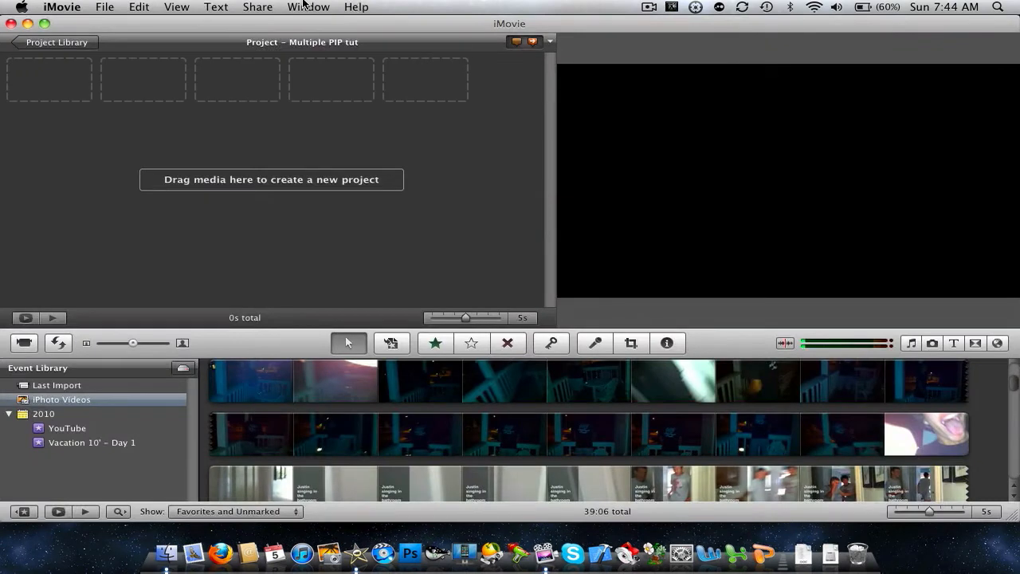
# Step: Browse the Share, Window and QuickTime menus, then return to the movie editor
pyautogui.click(256, 6)
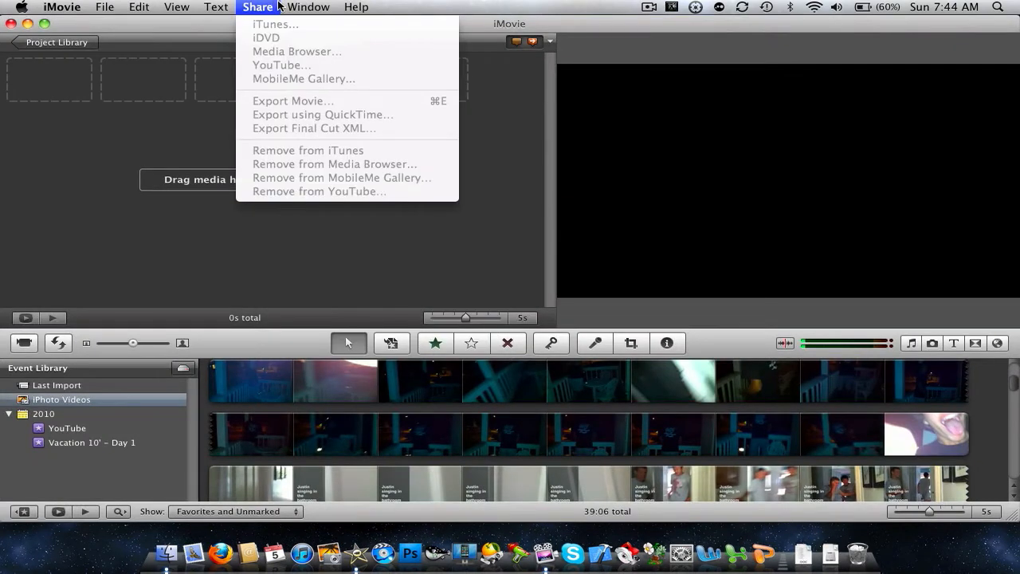
pyautogui.moveTo(49, 30)
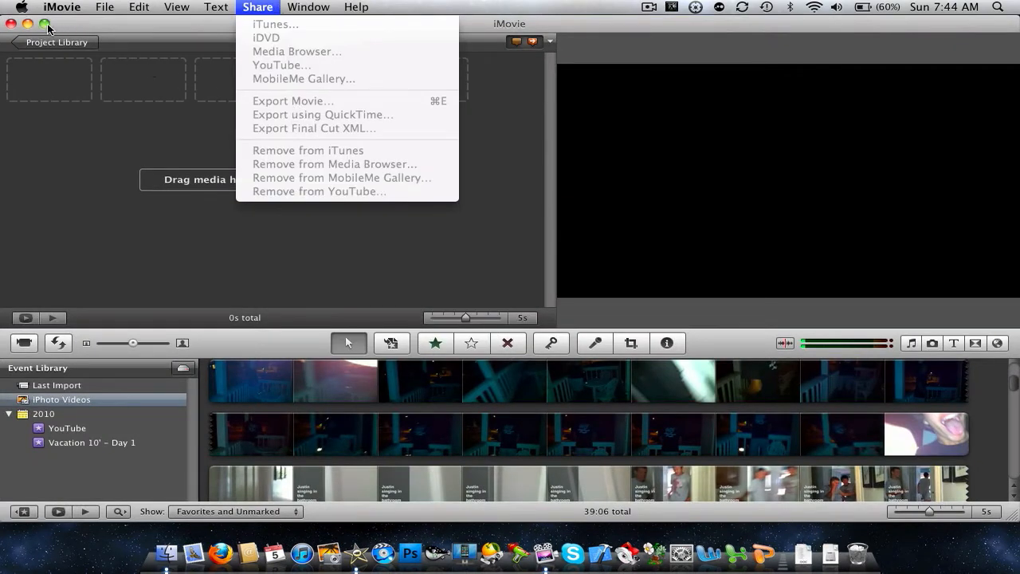
pyautogui.click(309, 7)
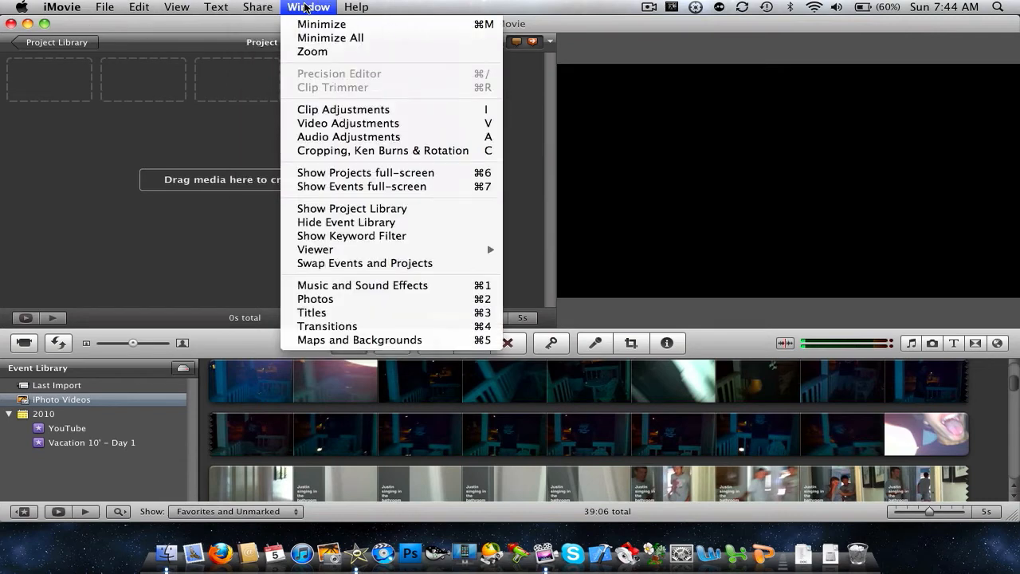
pyautogui.click(257, 7)
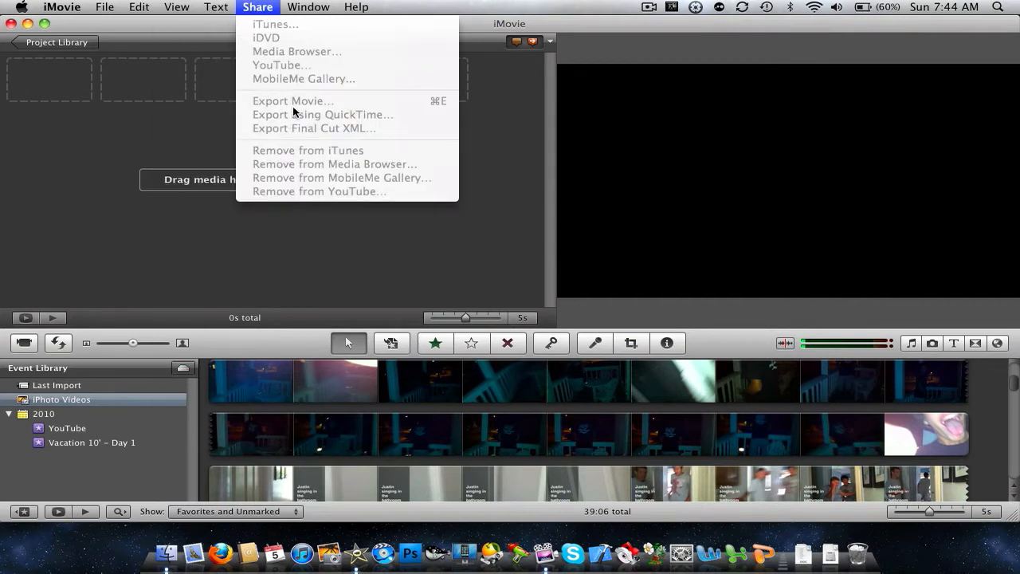
pyautogui.moveTo(382, 120)
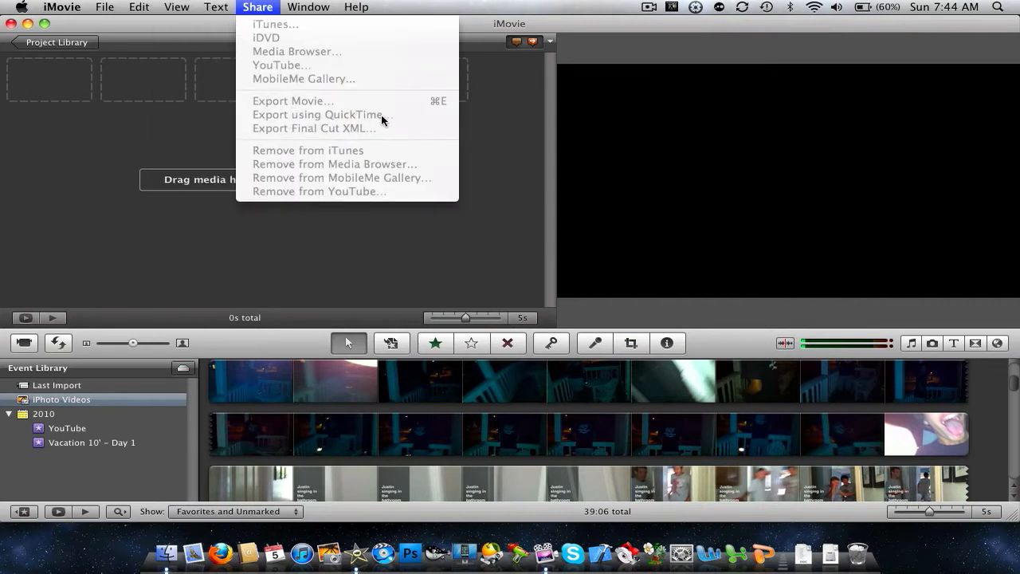
pyautogui.click(176, 7)
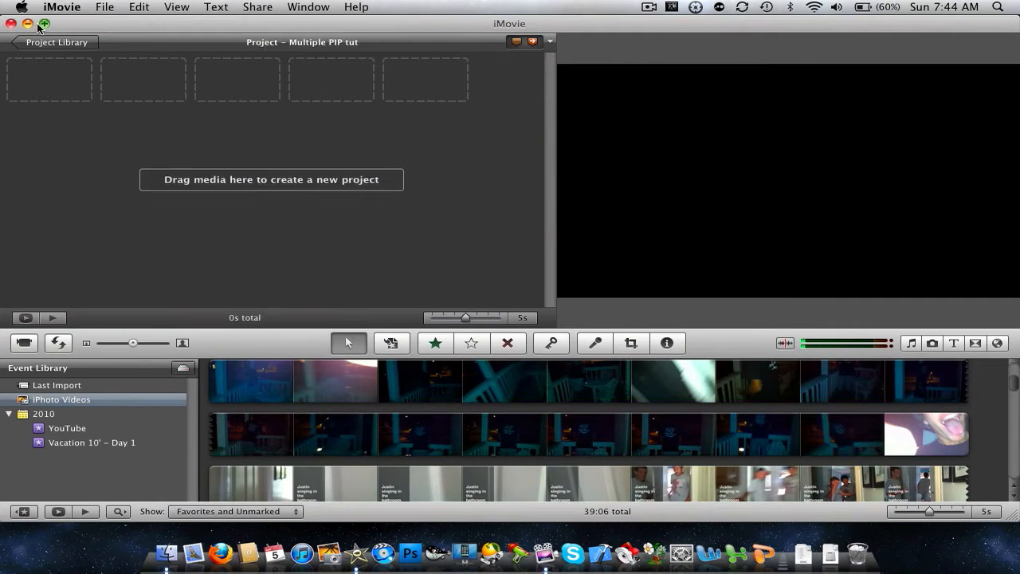
pyautogui.click(257, 6)
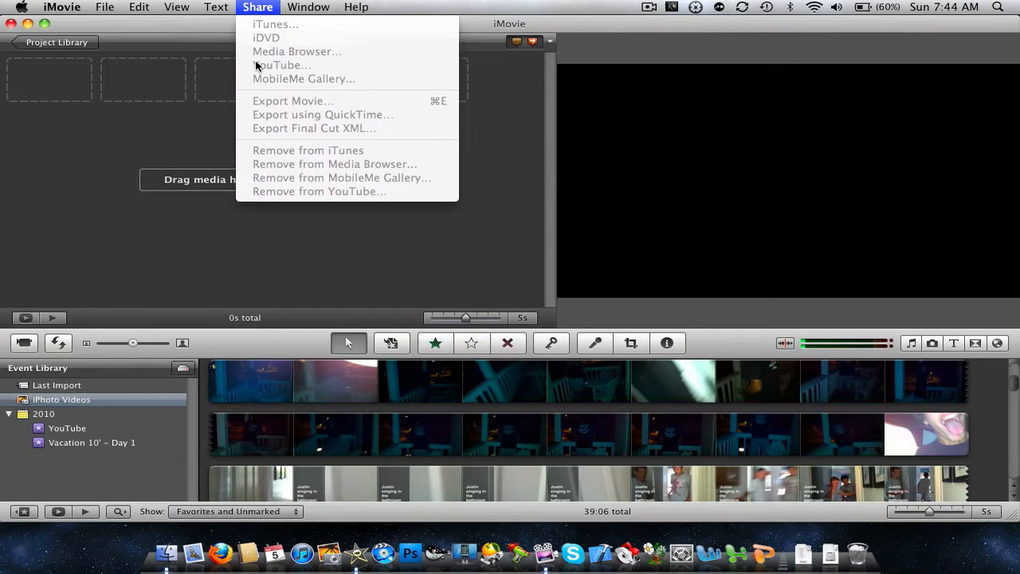
pyautogui.moveTo(30, 32)
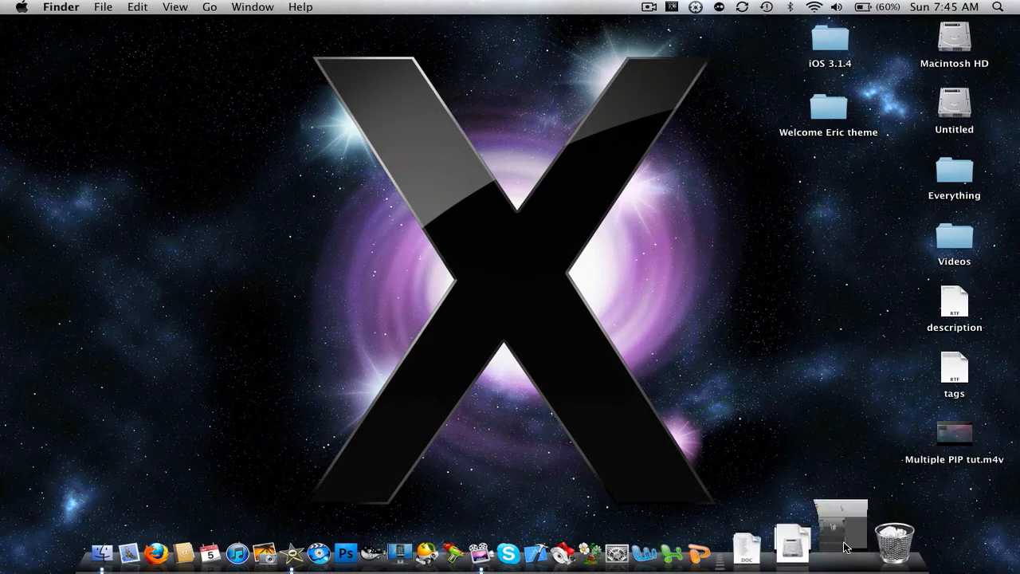
pyautogui.click(104, 7)
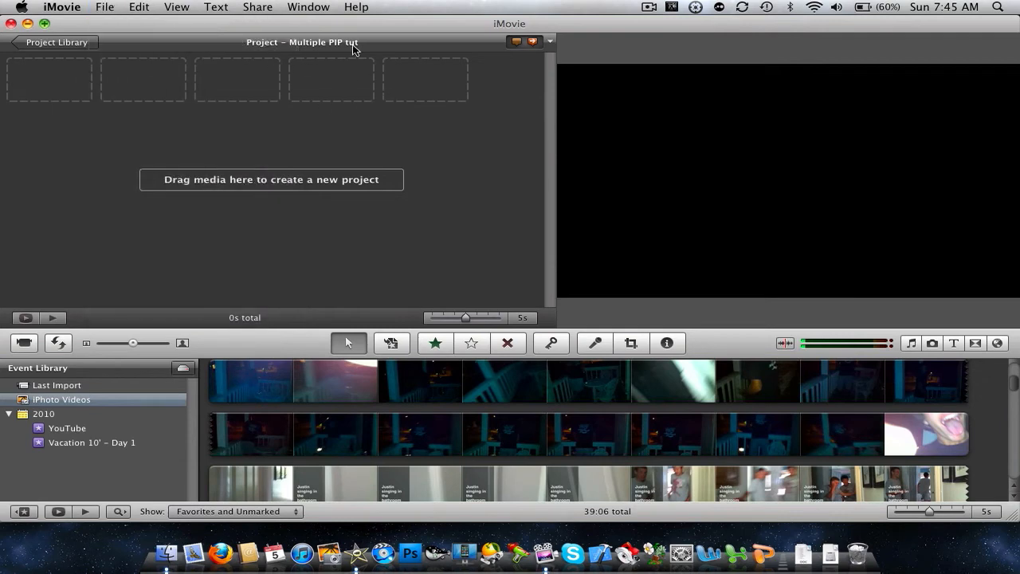
# Step: Import Multiple PIP tut.m4v from the Desktop into a new event
pyautogui.click(104, 7)
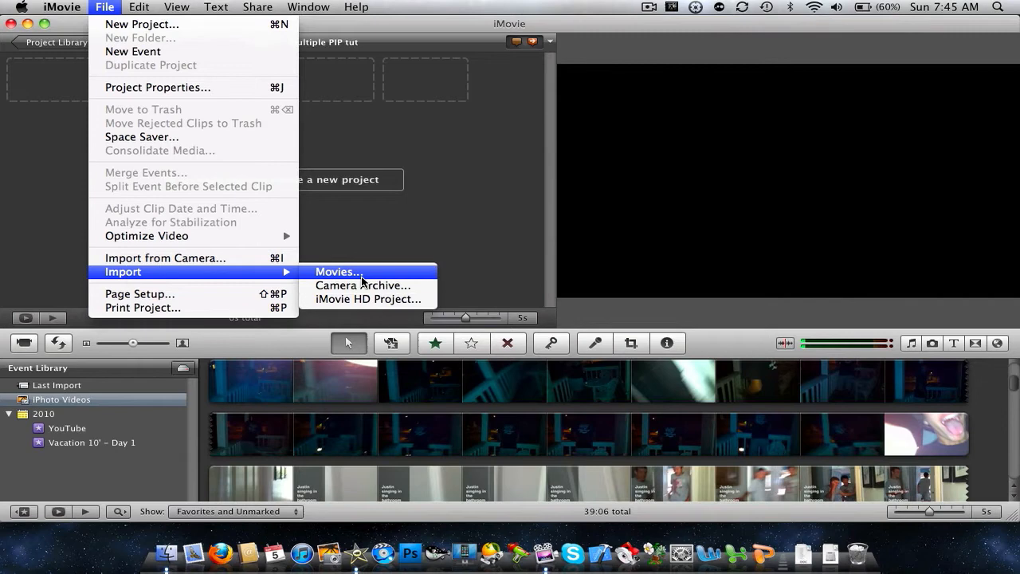
pyautogui.click(336, 272)
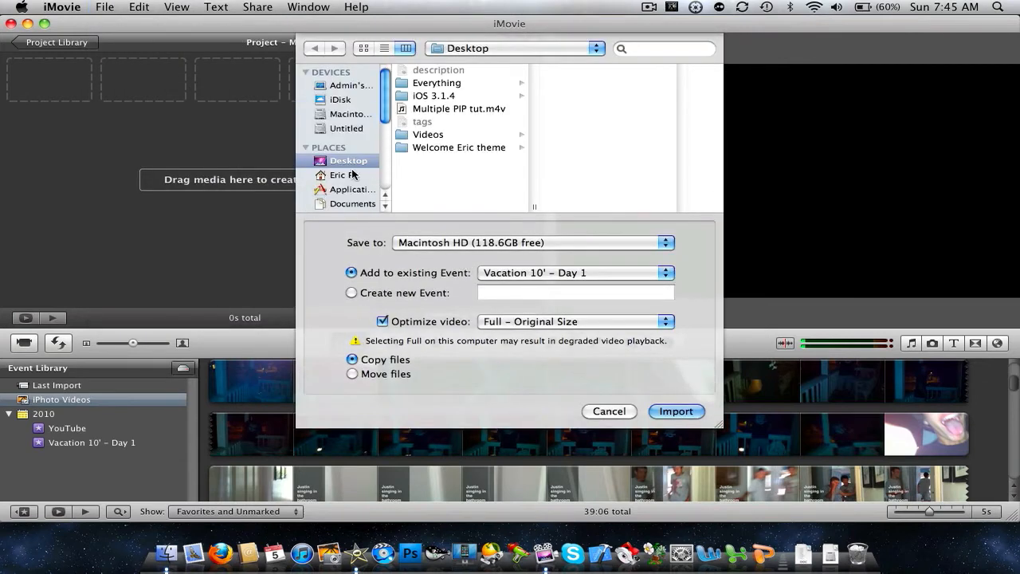
pyautogui.moveTo(478, 174)
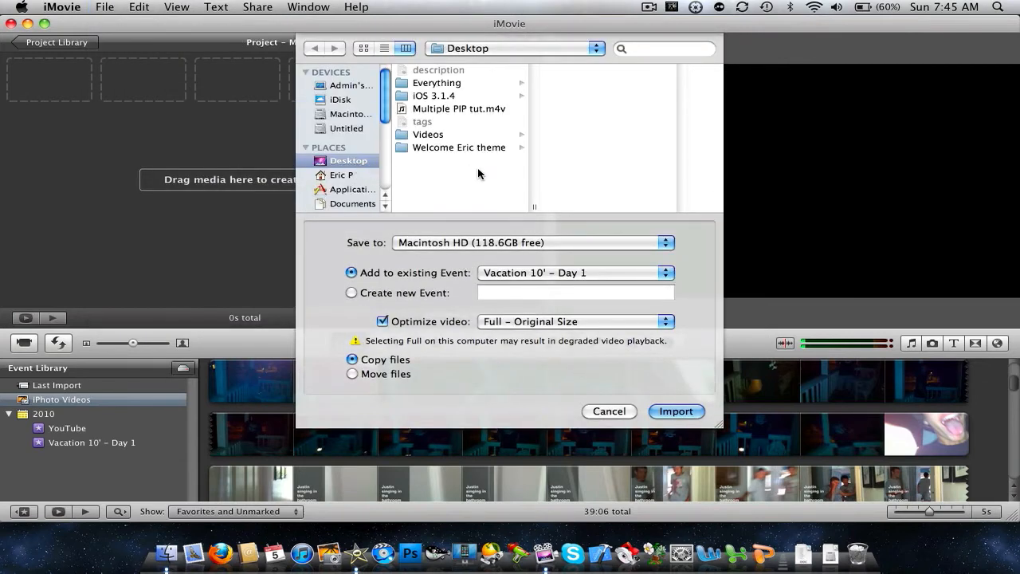
pyautogui.click(459, 108)
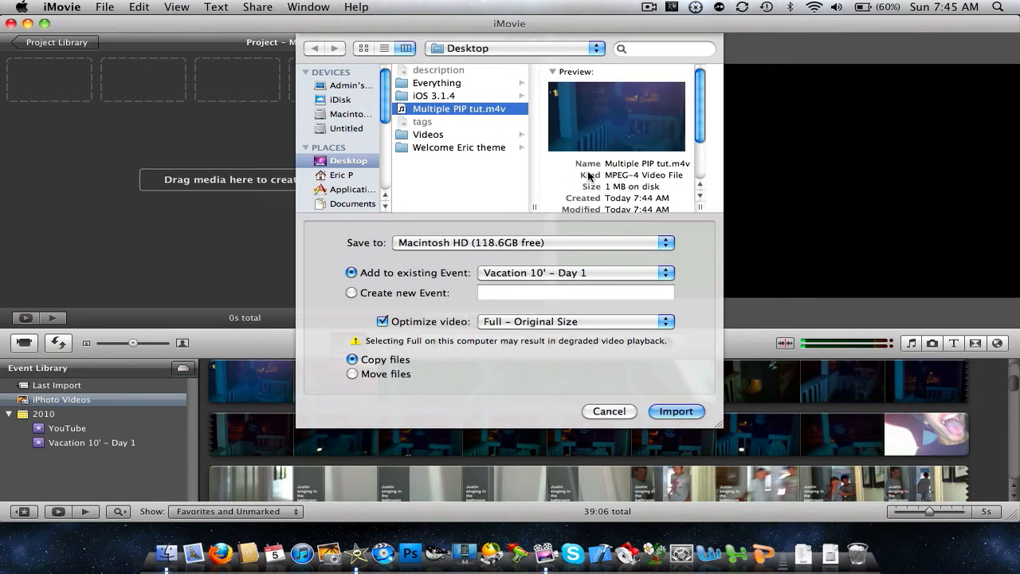
pyautogui.moveTo(514, 251)
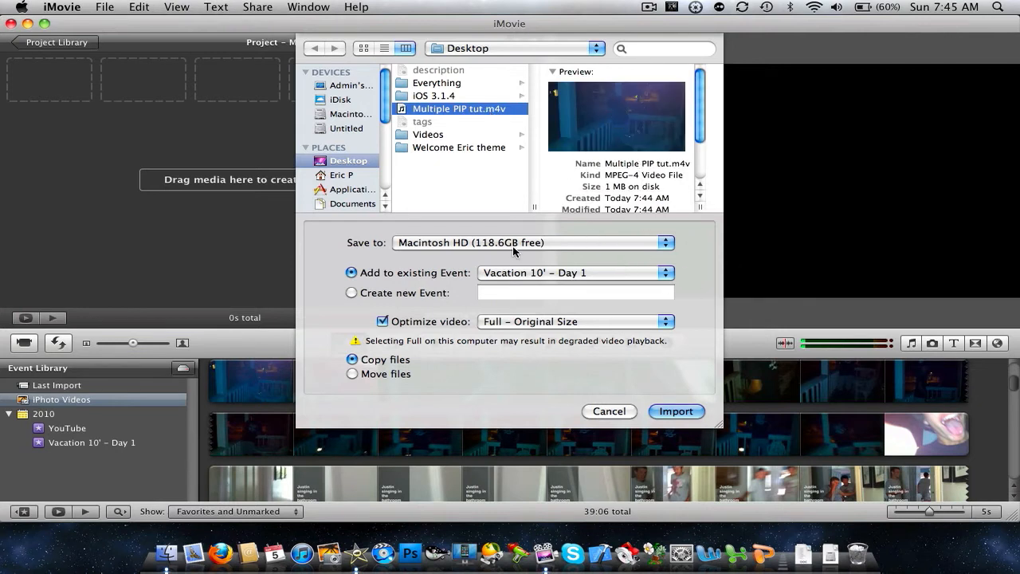
pyautogui.click(351, 292)
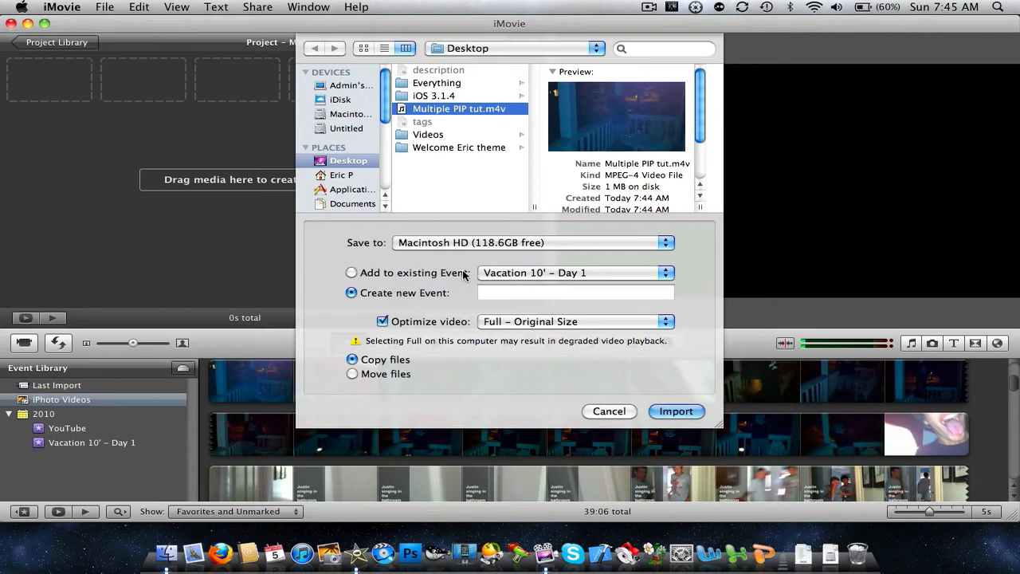
pyautogui.click(576, 273)
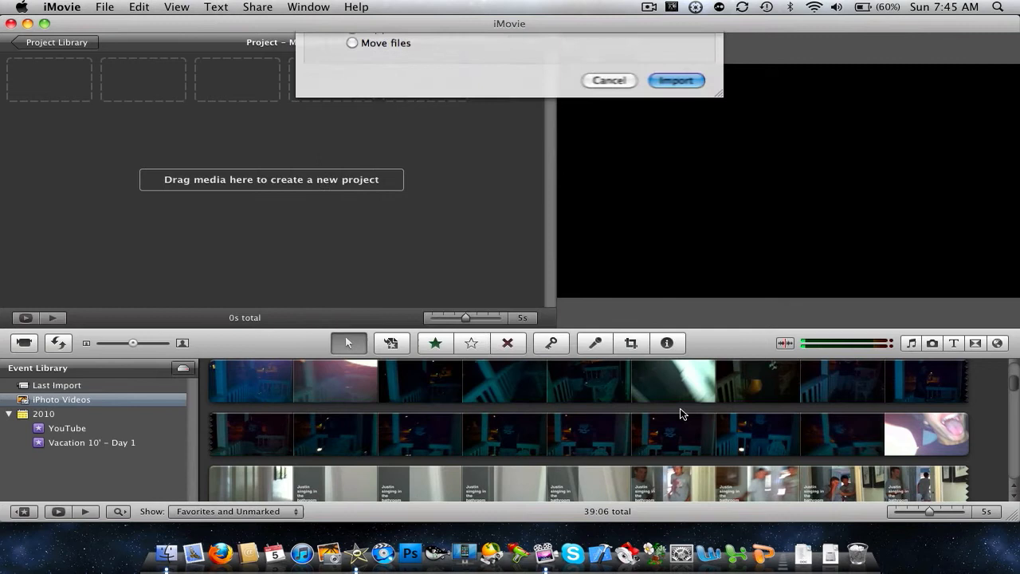
# Step: Open the YouTube event and add its 5-second Multiple PIP tut clip to the project
pyautogui.click(675, 80)
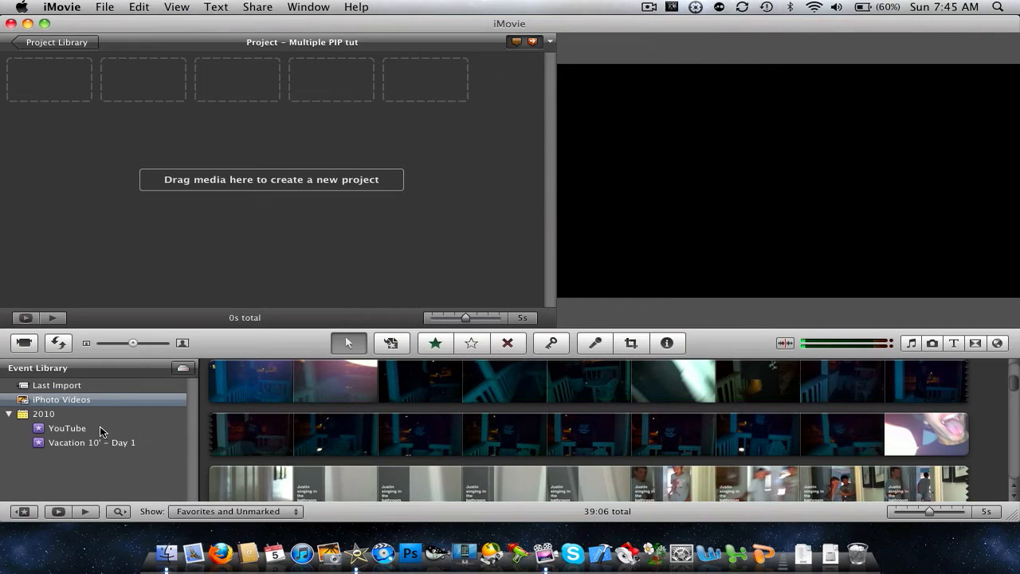
pyautogui.click(67, 428)
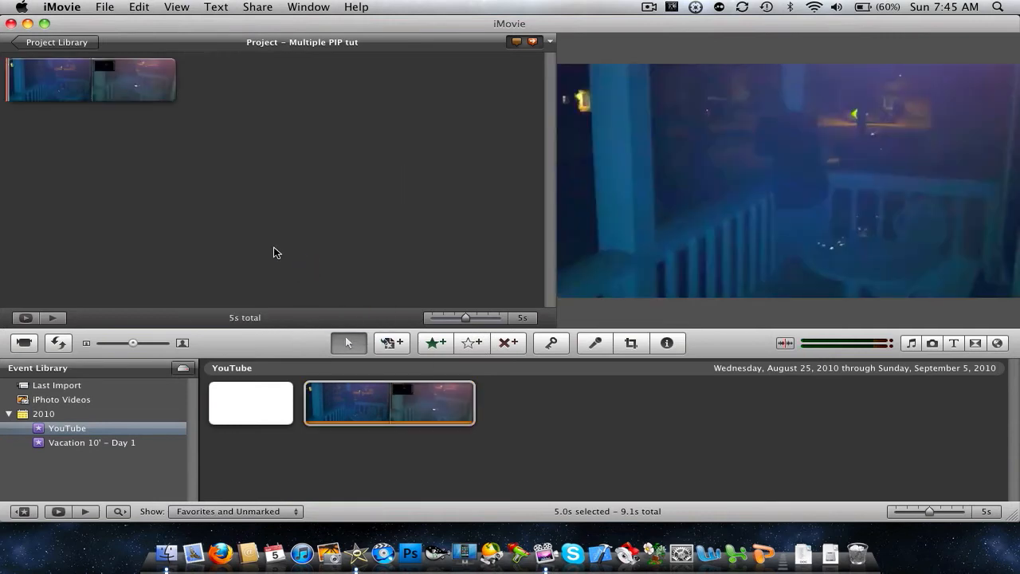
pyautogui.moveTo(6, 98)
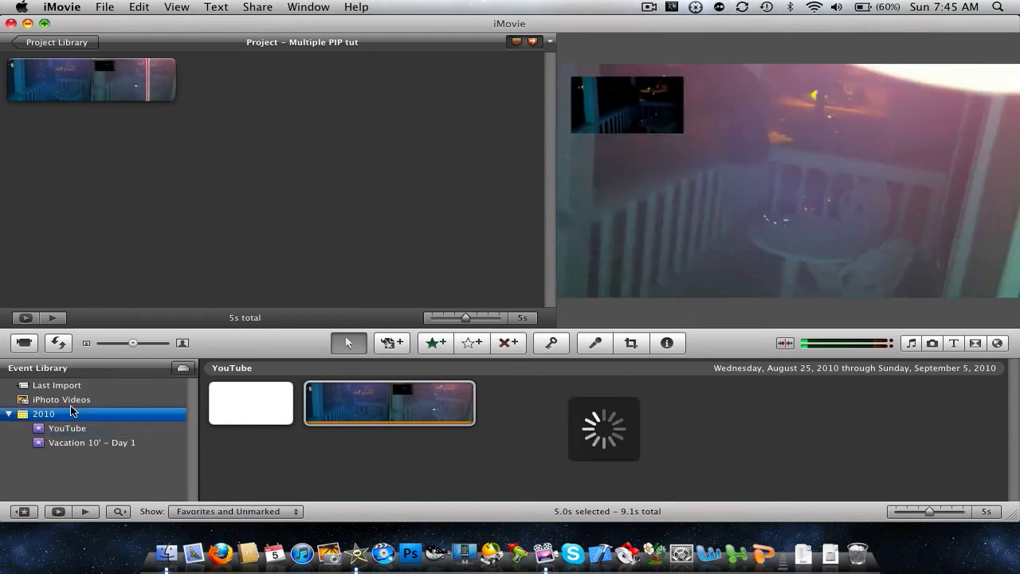
# Step: Drag a porch clip range from iPhoto Videos onto the project as picture in picture
pyautogui.click(62, 399)
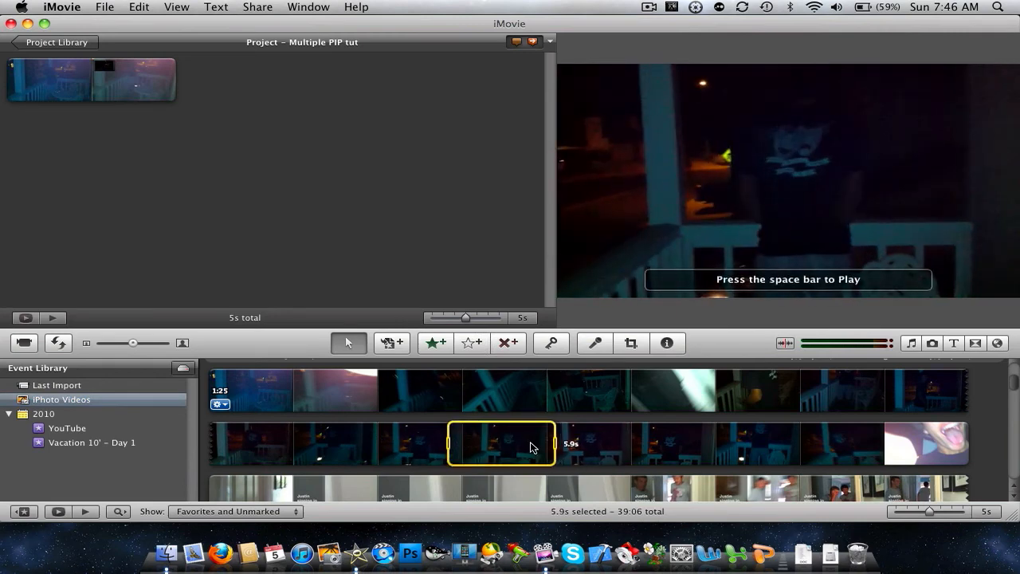
pyautogui.moveTo(552, 444); pyautogui.dragTo(518, 440)
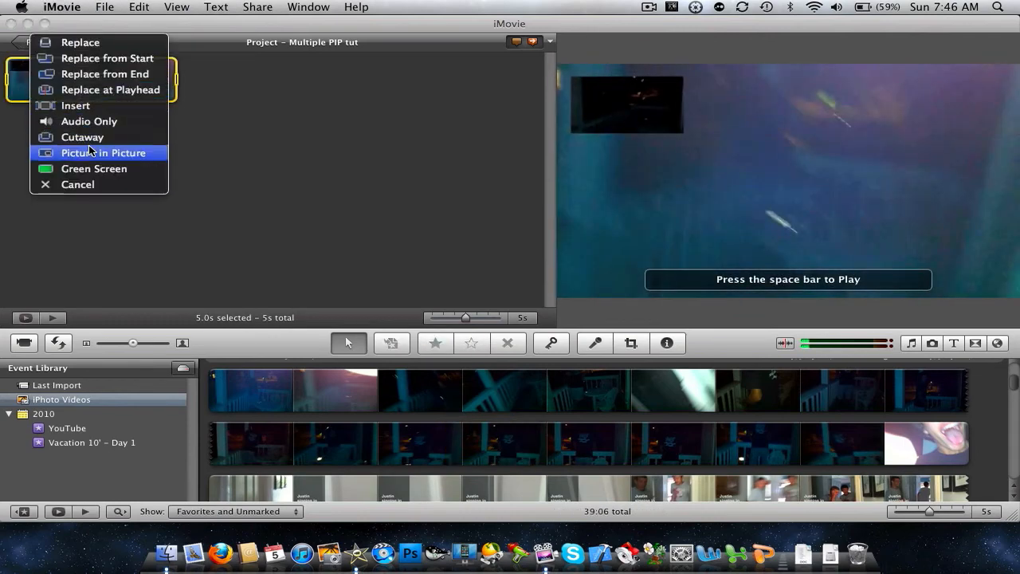
pyautogui.click(103, 153)
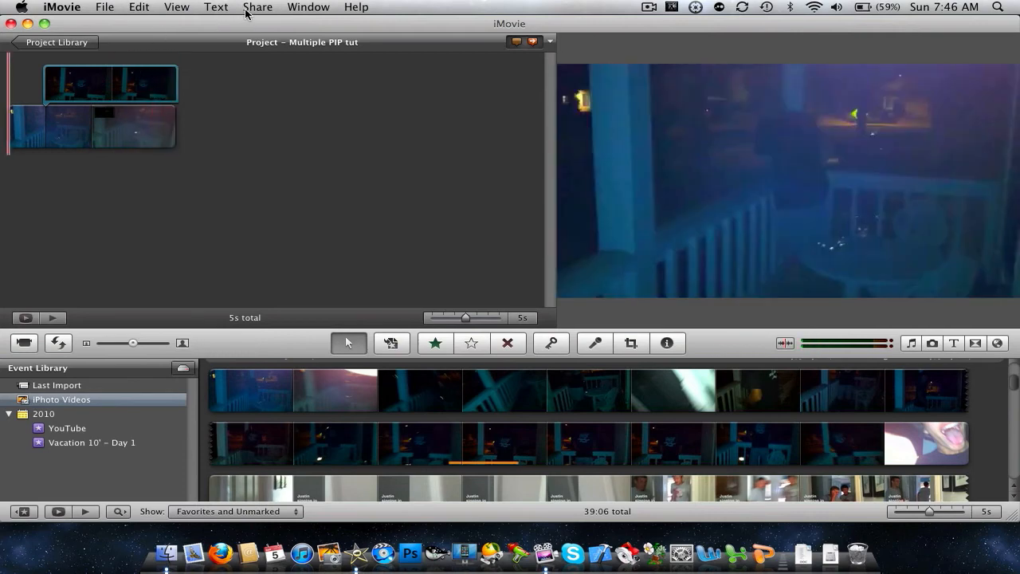
# Step: Export the movie as Multiple PIP tut2 to the Desktop at Medium size
pyautogui.click(257, 6)
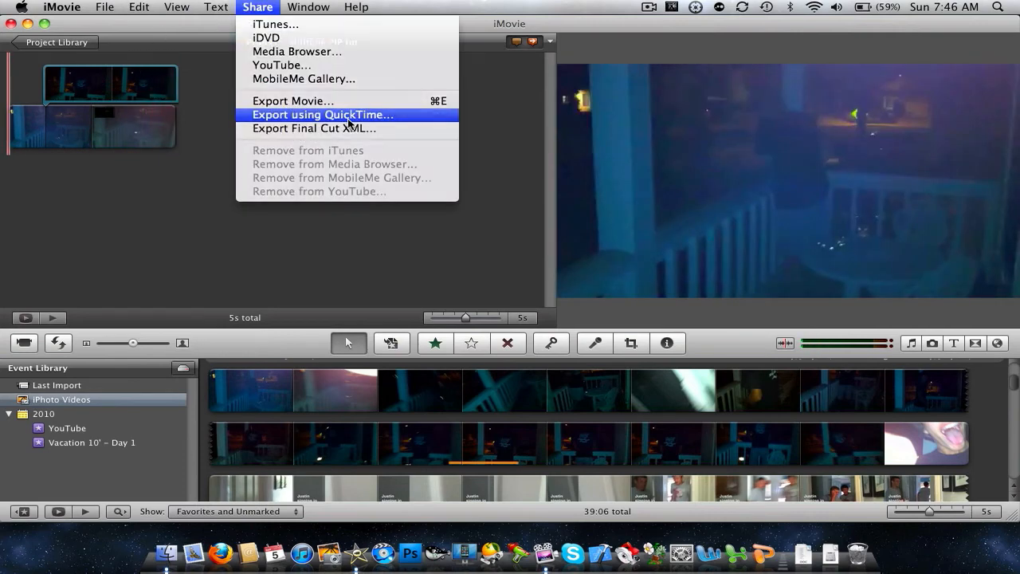
pyautogui.click(322, 114)
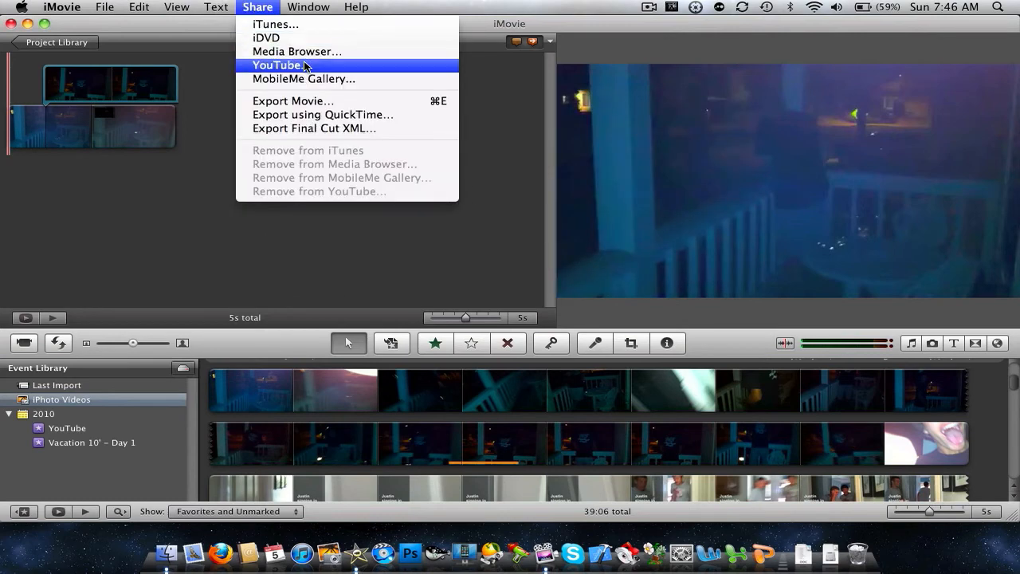
pyautogui.click(278, 65)
pyautogui.write('Multiple PIP tut')
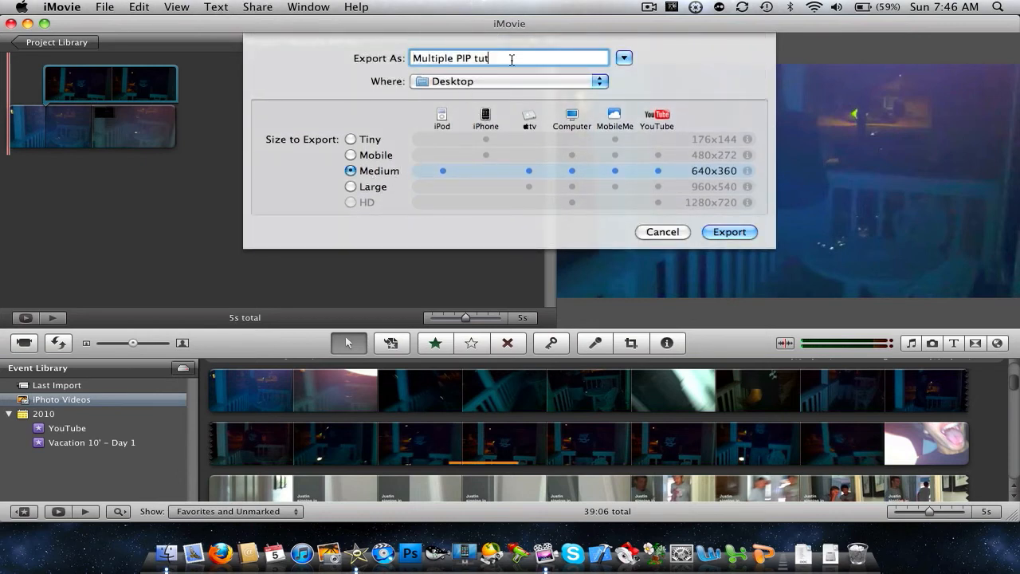
pyautogui.write('2')
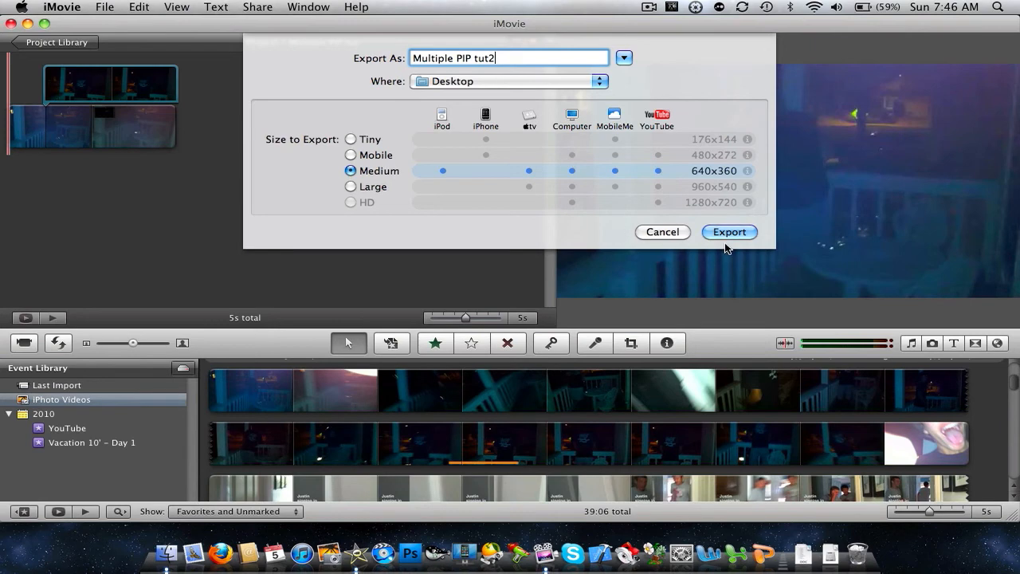
pyautogui.click(729, 231)
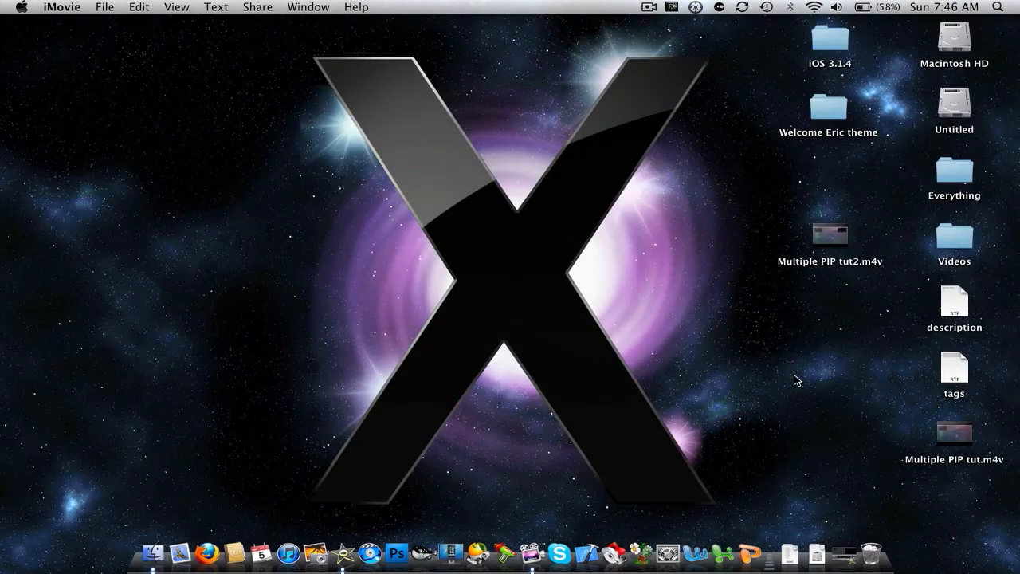
# Step: Open Multiple PIP tut2.m4v from the desktop in QuickTime Player
pyautogui.click(829, 236)
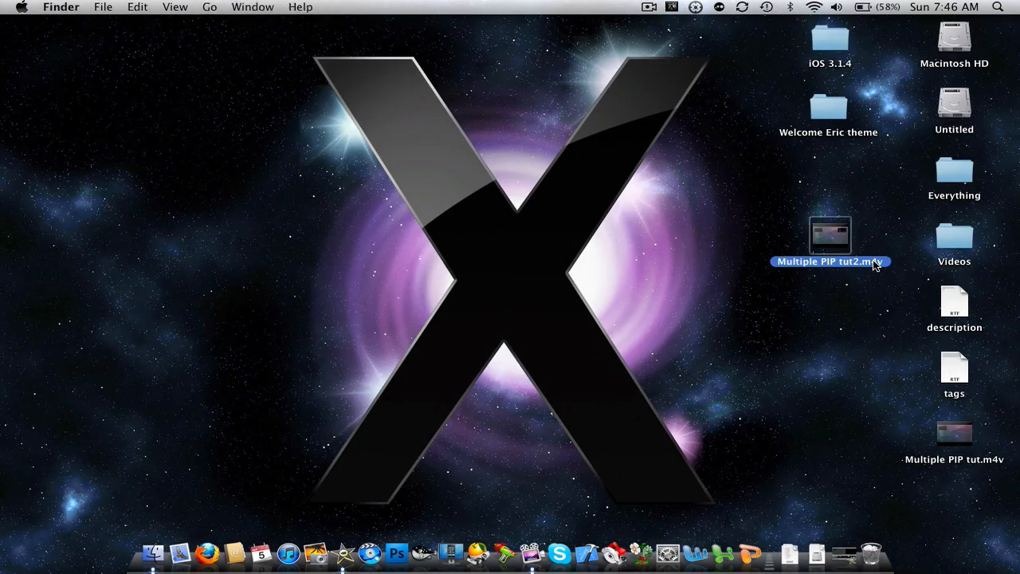
pyautogui.rightClick(830, 236)
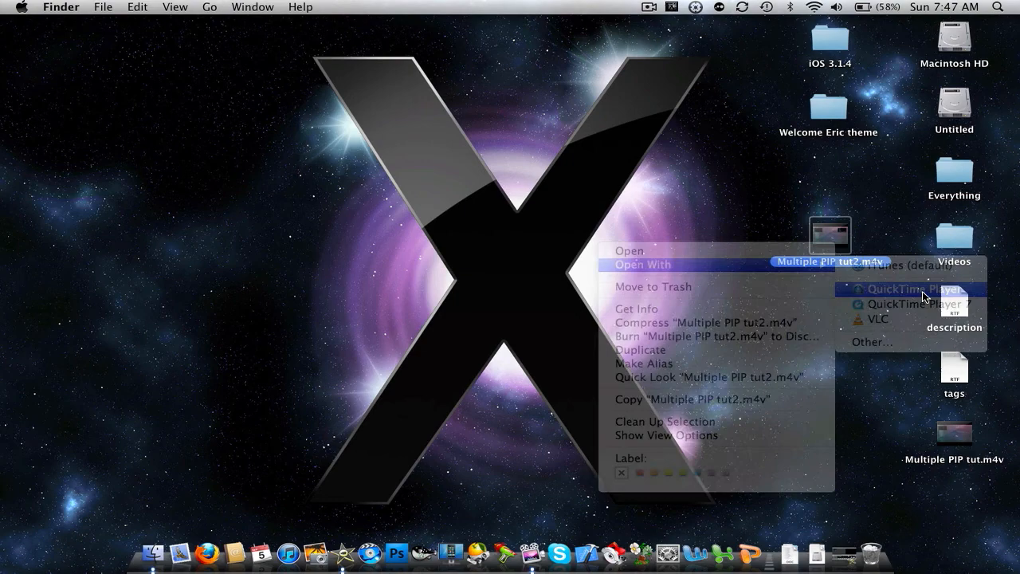
pyautogui.click(914, 289)
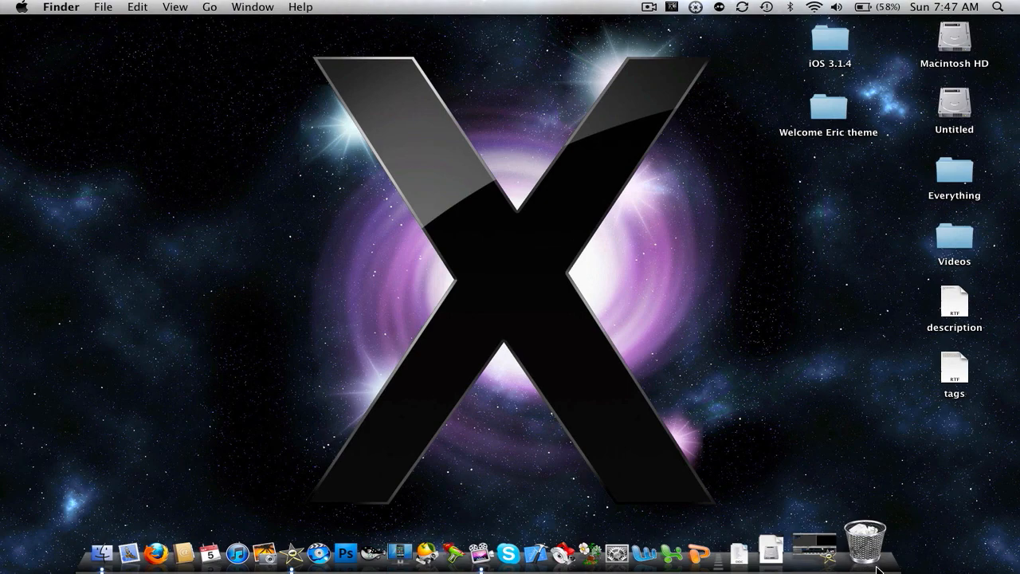
# Step: Permanently erase the Trash items, then bring the Multiple PIP tut project back in iMovie
pyautogui.click(864, 549)
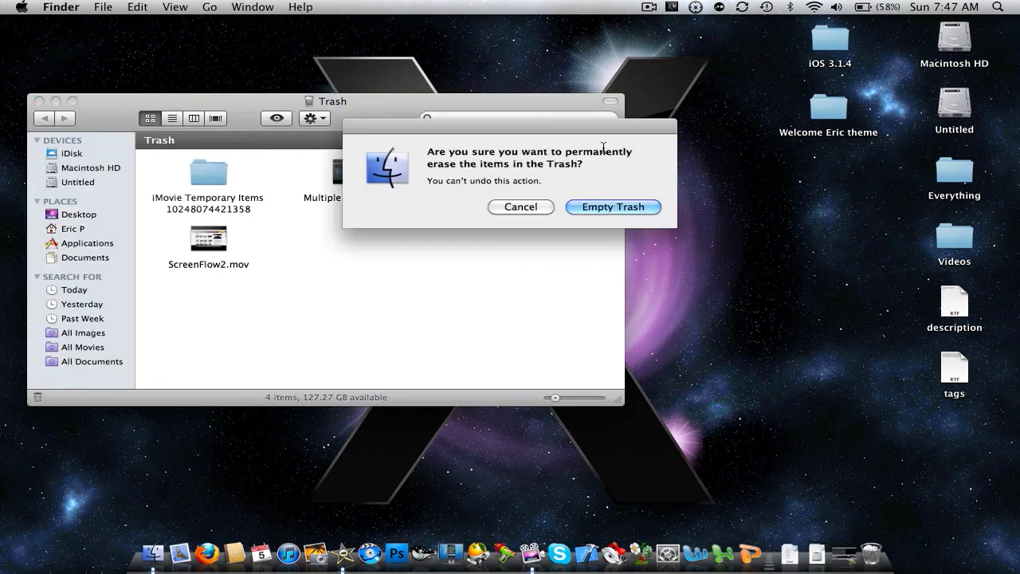
pyautogui.click(613, 206)
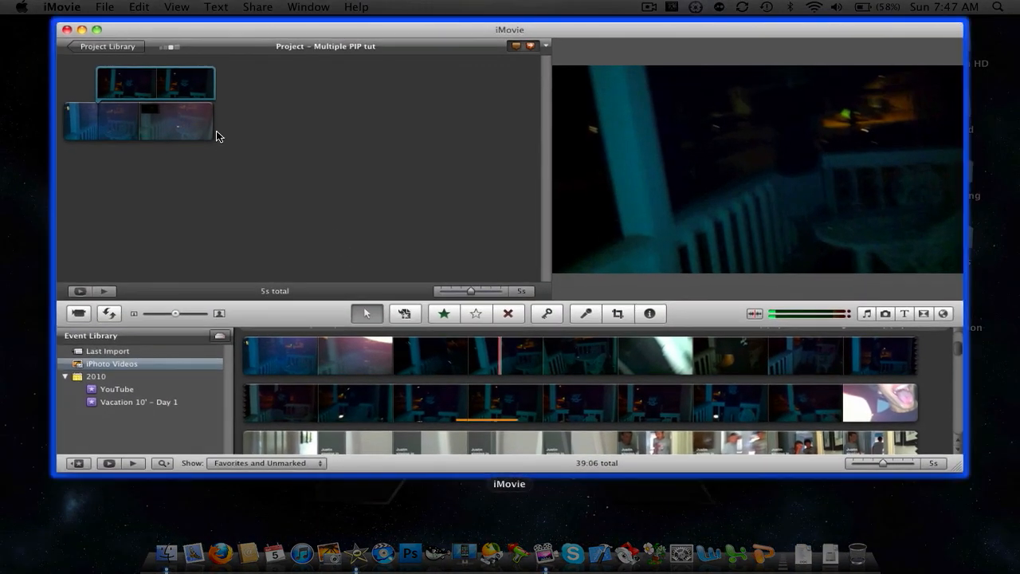
pyautogui.click(648, 7)
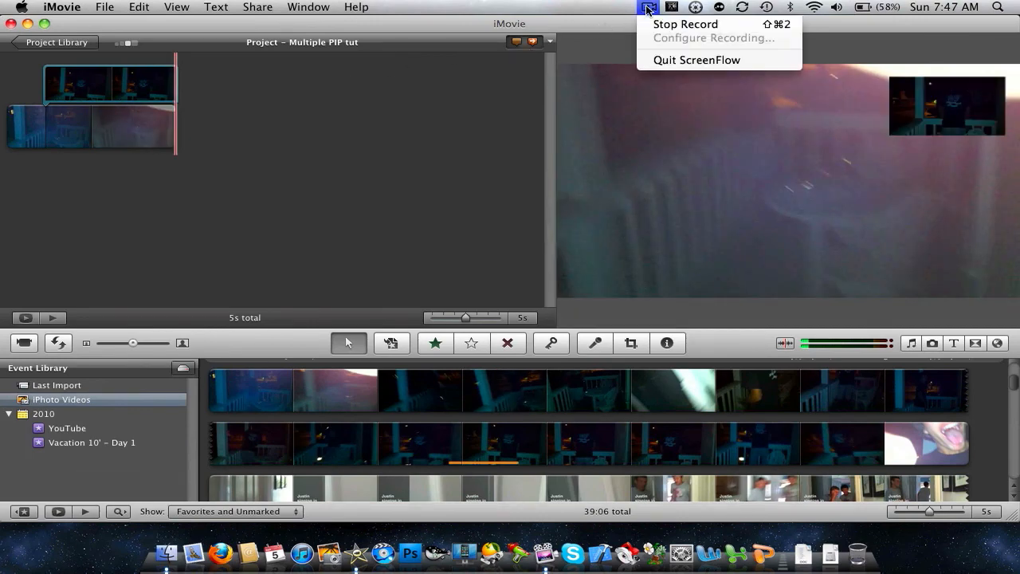